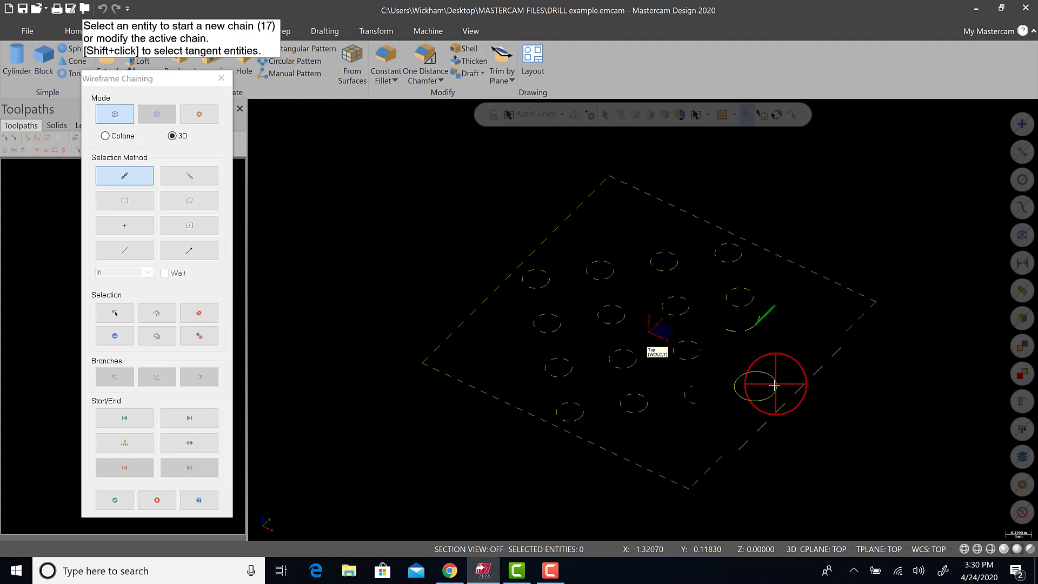
# Chain the rectangle and hole circles, extrude 0.25, and name the operation DRILL EXAMPLE.
pyautogui.click(113, 499)
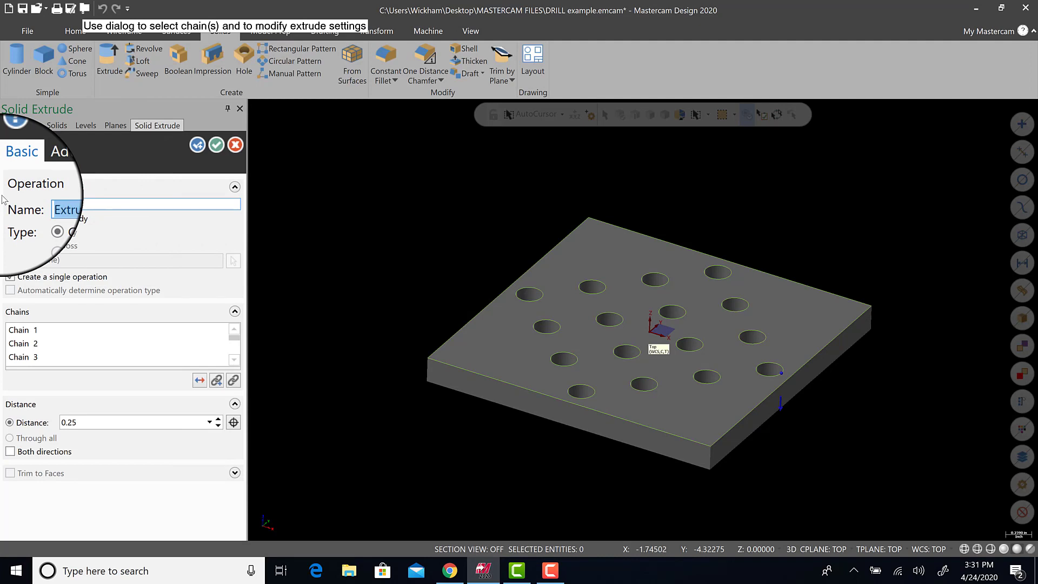
pyautogui.write('DRIL')
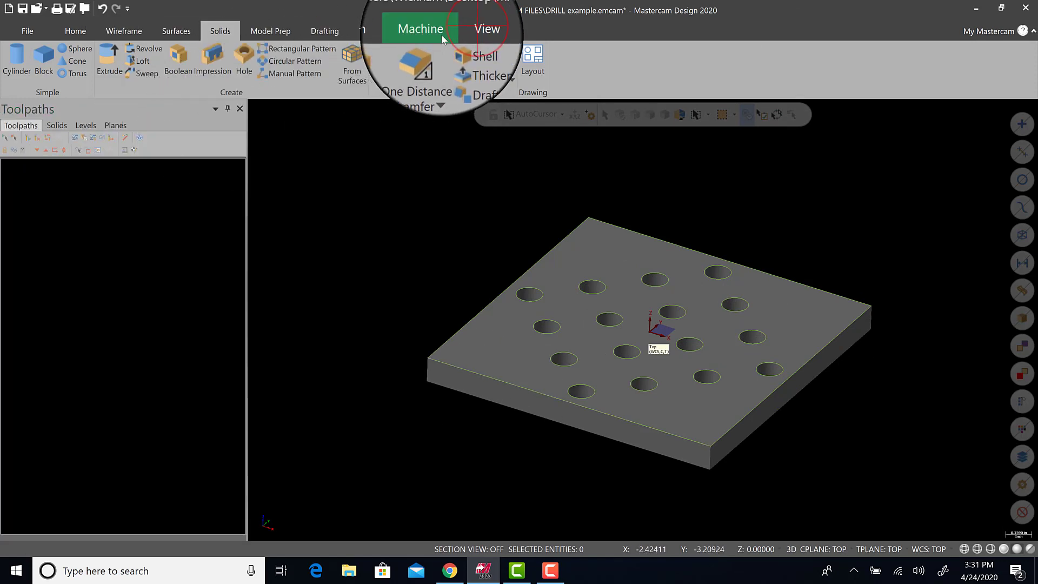
# Regenerate the extrude preview and inspect Chain 1, then show the DRILL EXAMPLE solids history.
pyautogui.click(470, 30)
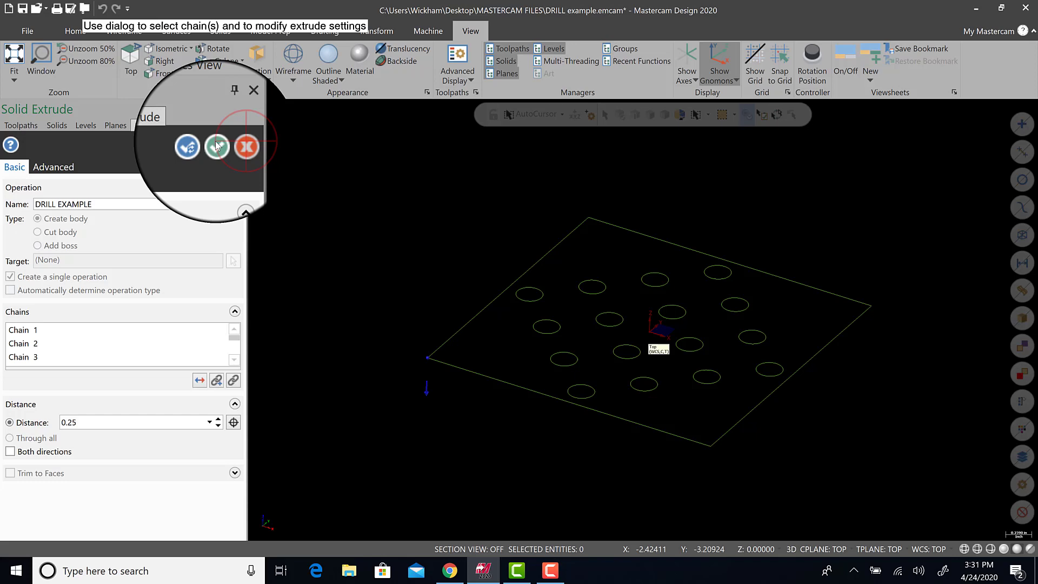
pyautogui.click(216, 145)
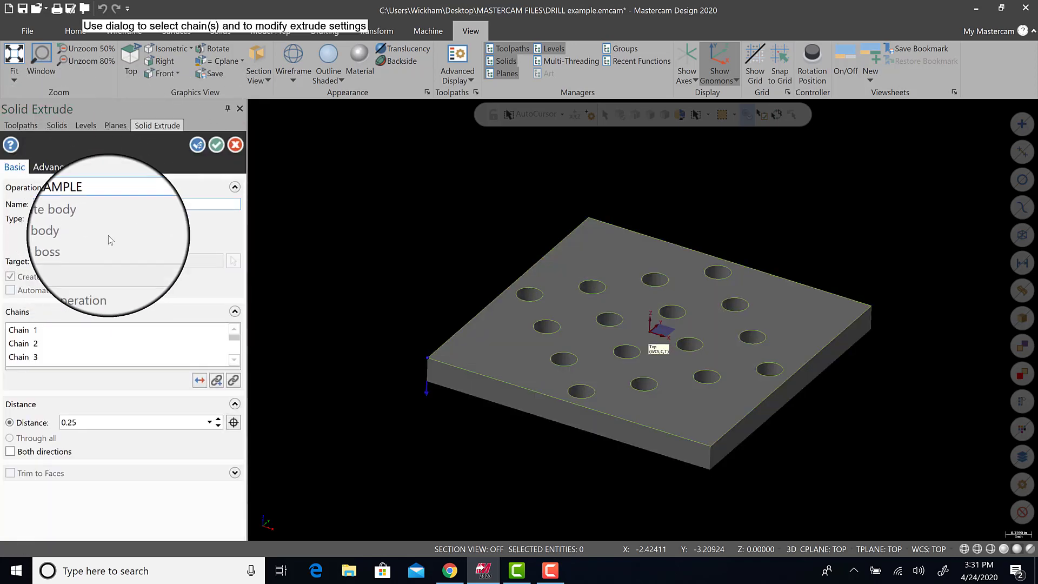
pyautogui.click(23, 344)
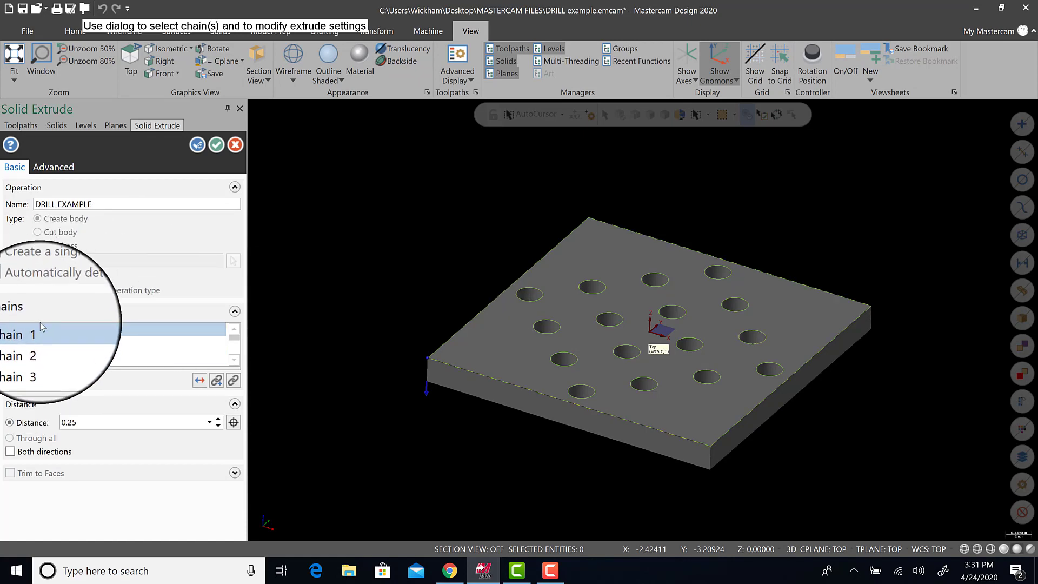
pyautogui.click(217, 143)
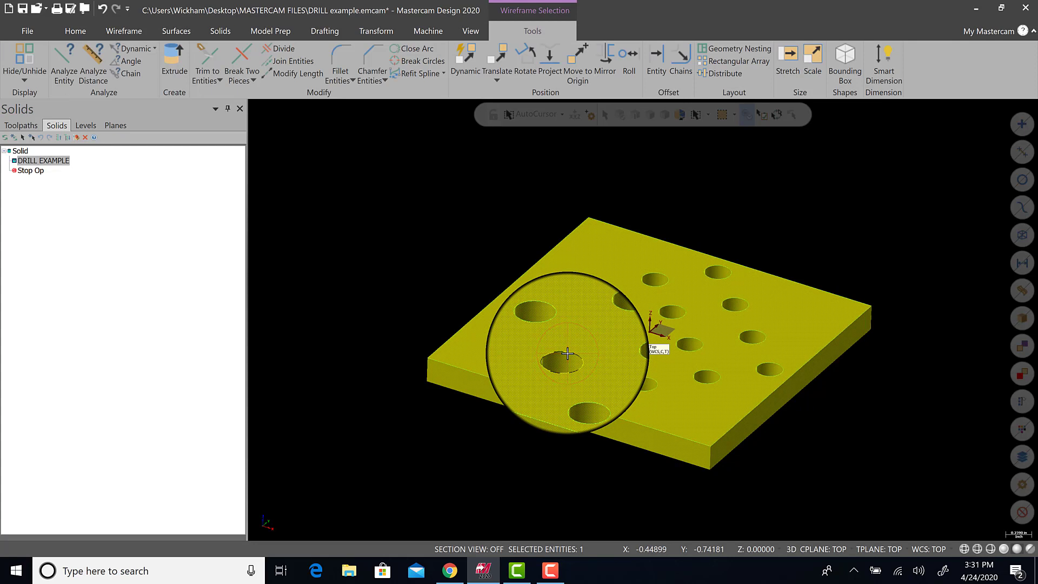
pyautogui.rightClick(565, 354)
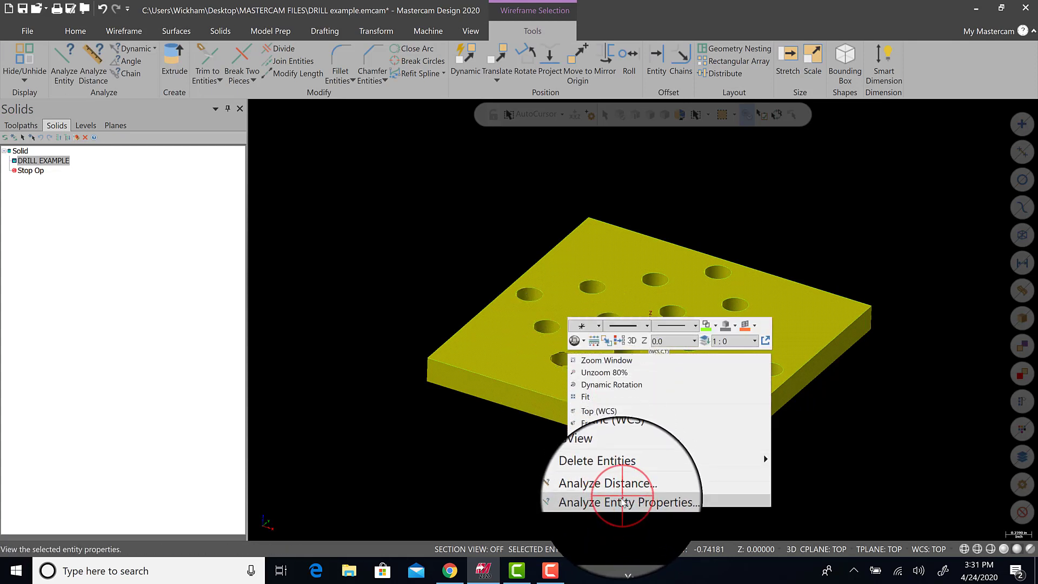
pyautogui.click(619, 501)
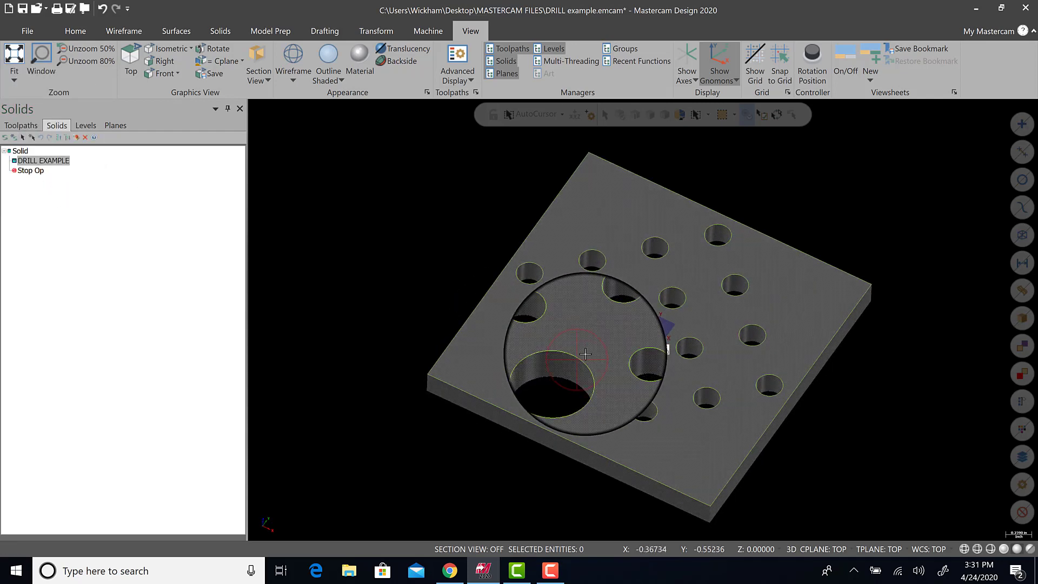
pyautogui.rightClick(585, 355)
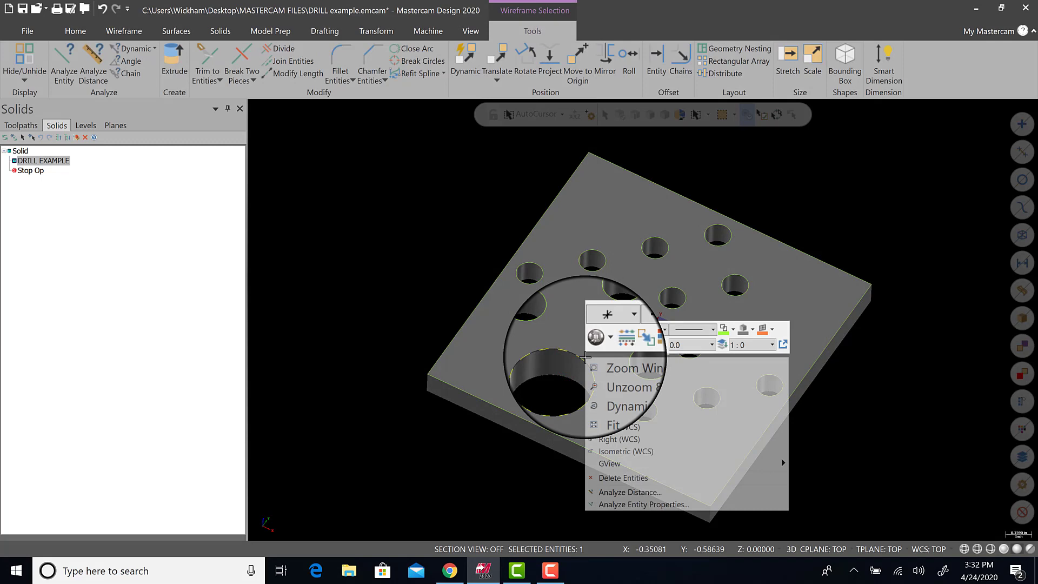
pyautogui.click(641, 505)
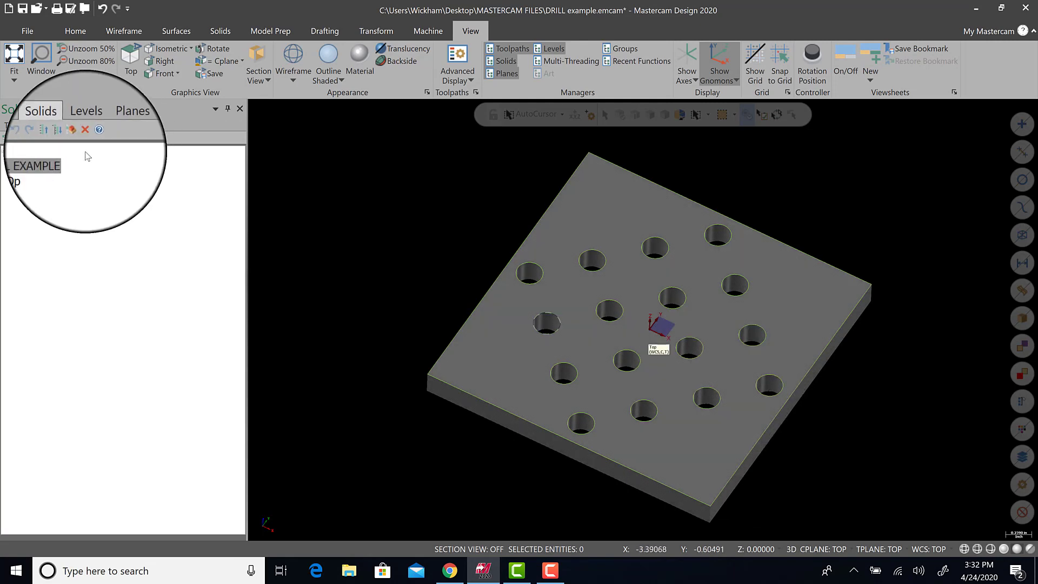
# In the Levels manager, hide the HOLES level to check its contents, then show all levels again.
pyautogui.click(510, 49)
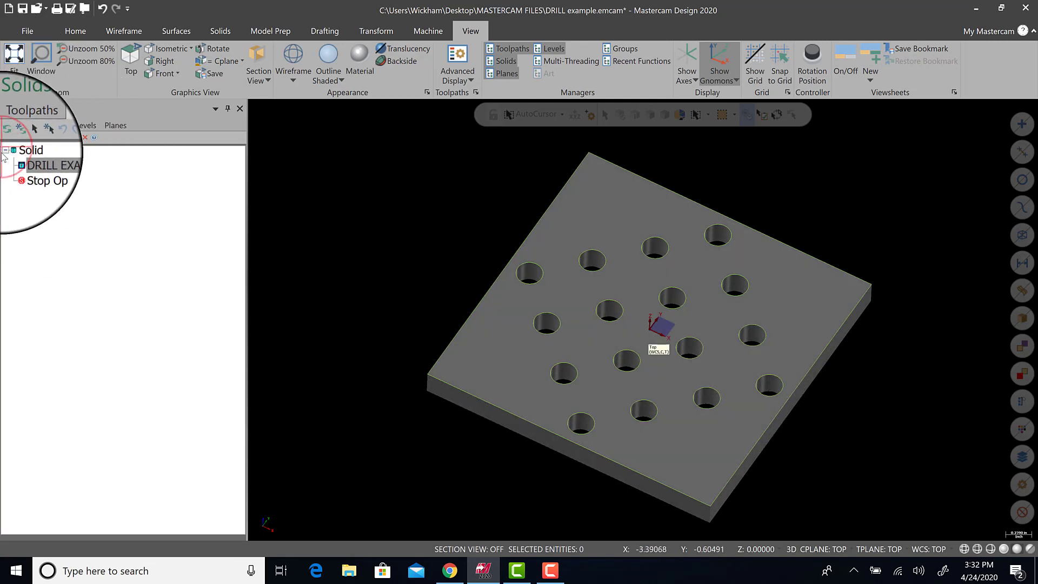
pyautogui.click(86, 125)
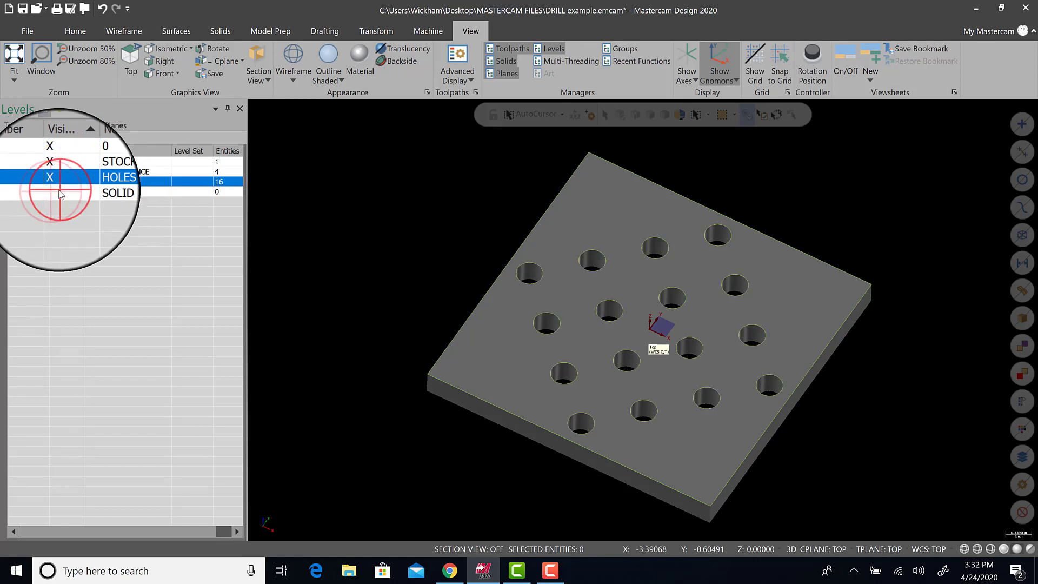
pyautogui.click(118, 192)
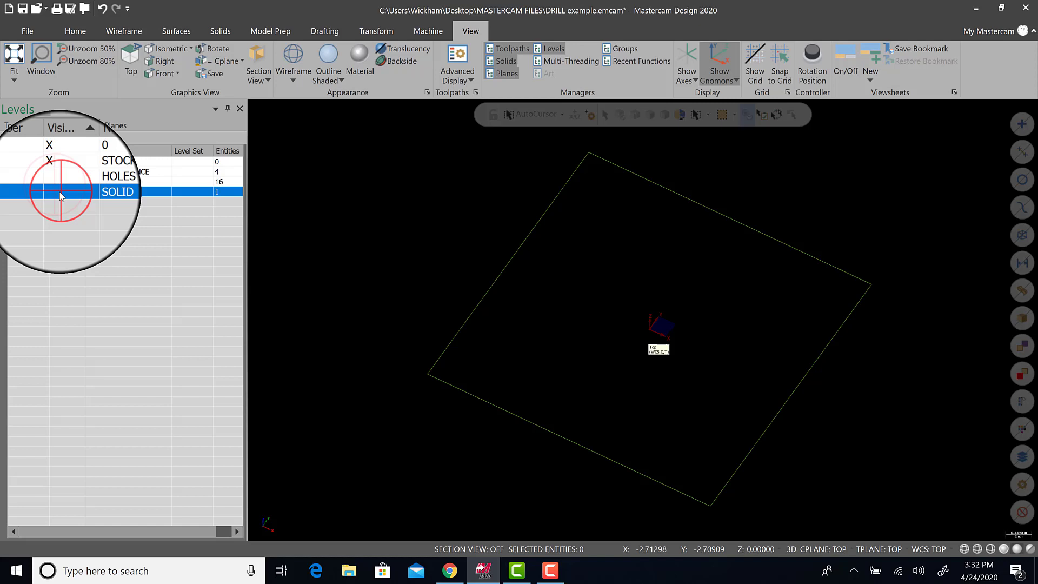
pyautogui.click(49, 192)
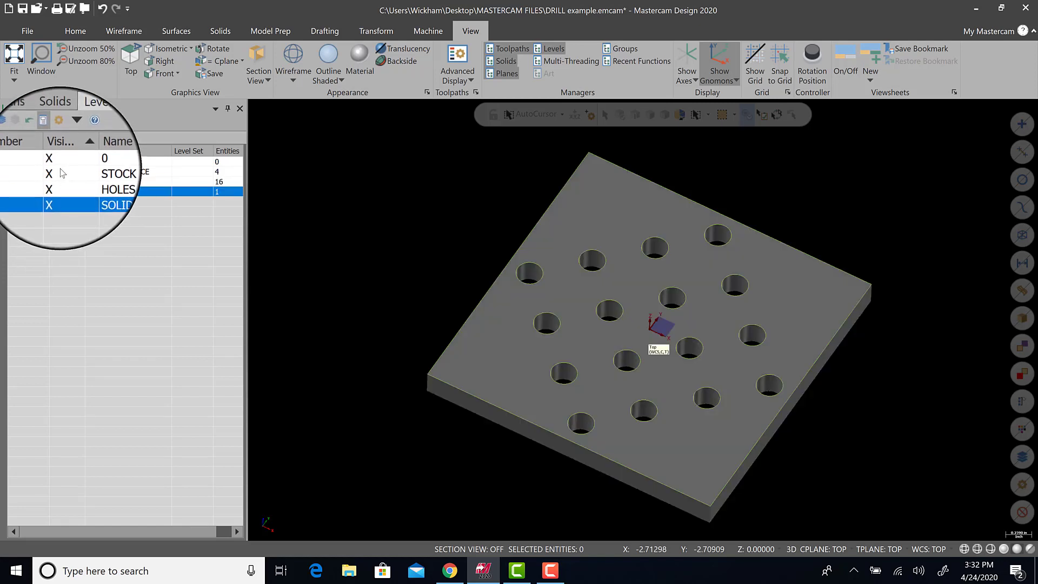
# Make SOLID the active level so the block belongs to it.
pyautogui.rightClick(116, 204)
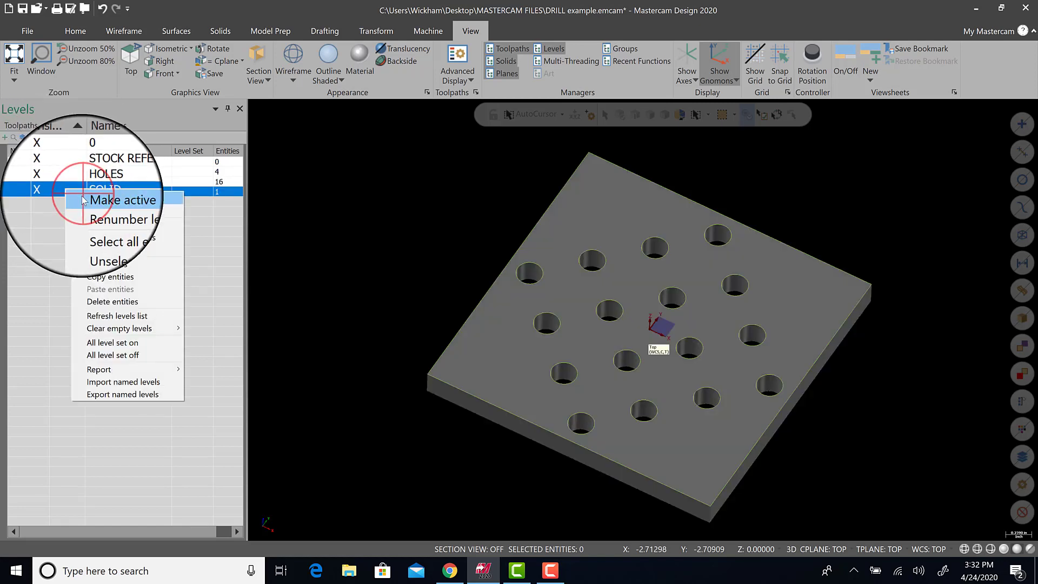
pyautogui.click(122, 199)
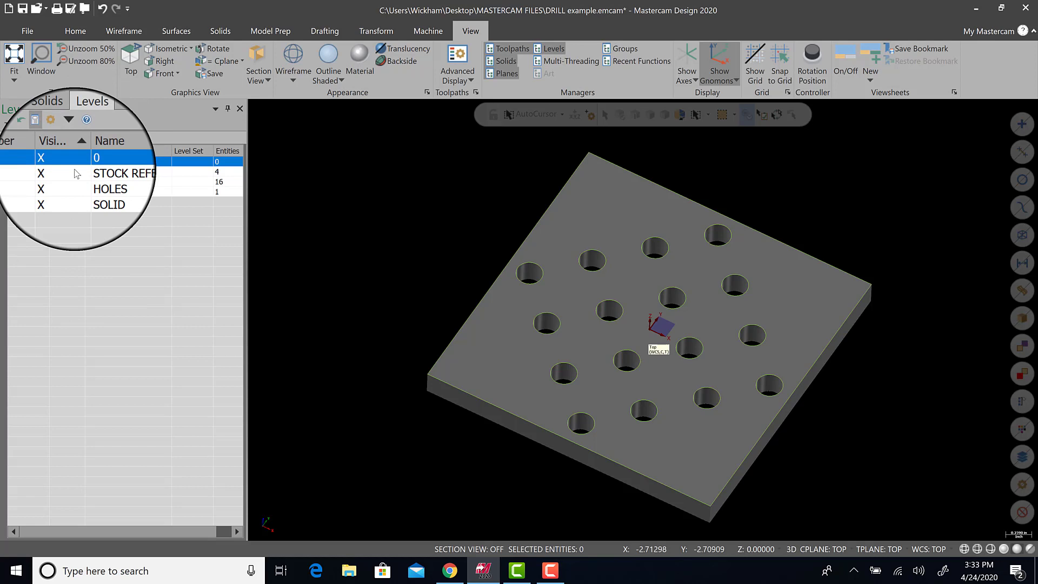
# Rename level 1 to BLANK and make the STOCK REFERENCE level visible again.
pyautogui.rightClick(97, 160)
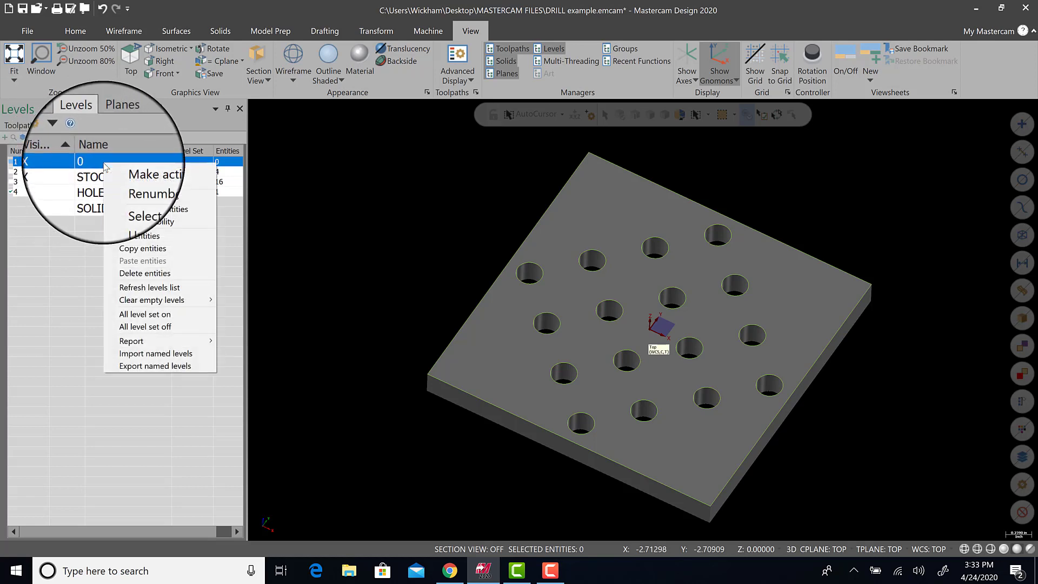
pyautogui.click(154, 193)
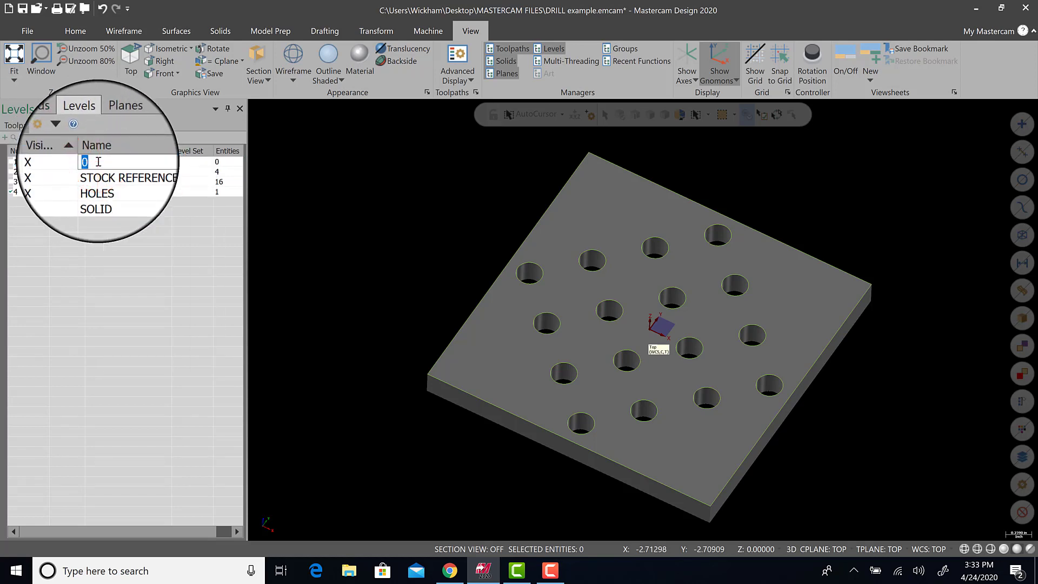
pyautogui.write('BLANK')
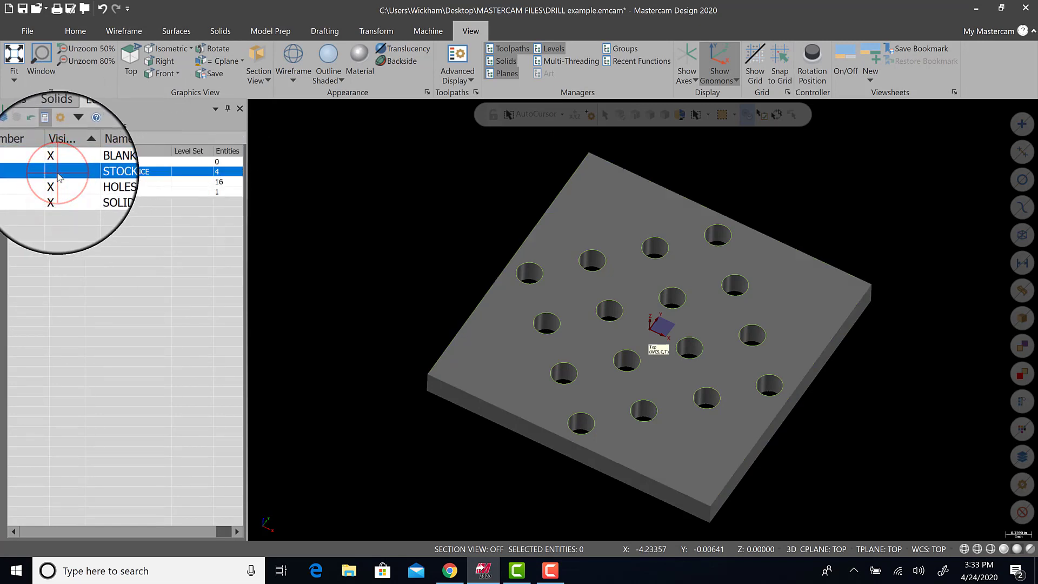
pyautogui.click(119, 182)
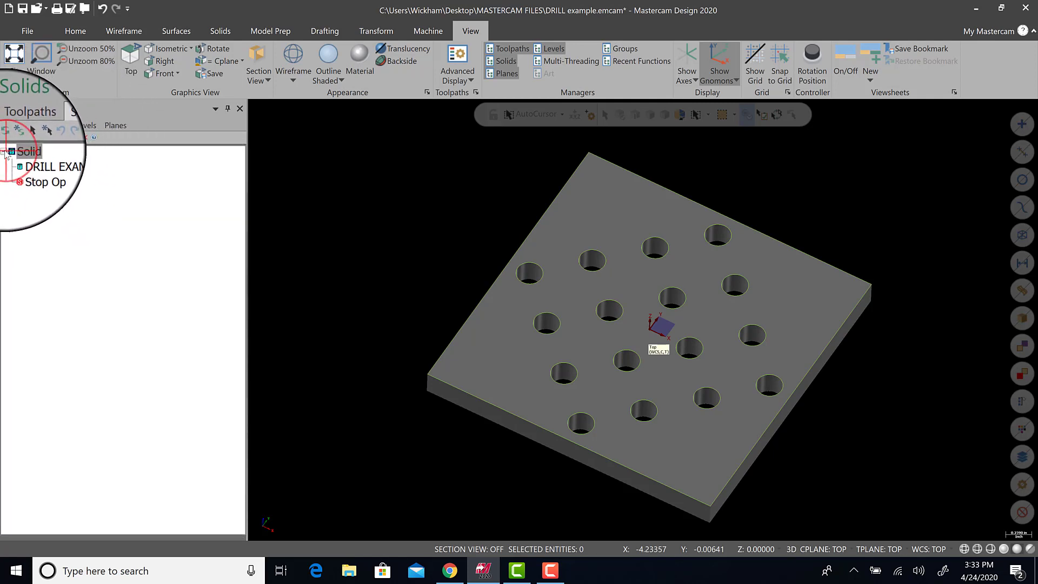
# Bring the Levels list back into view beside the holed block.
pyautogui.rightClick(20, 152)
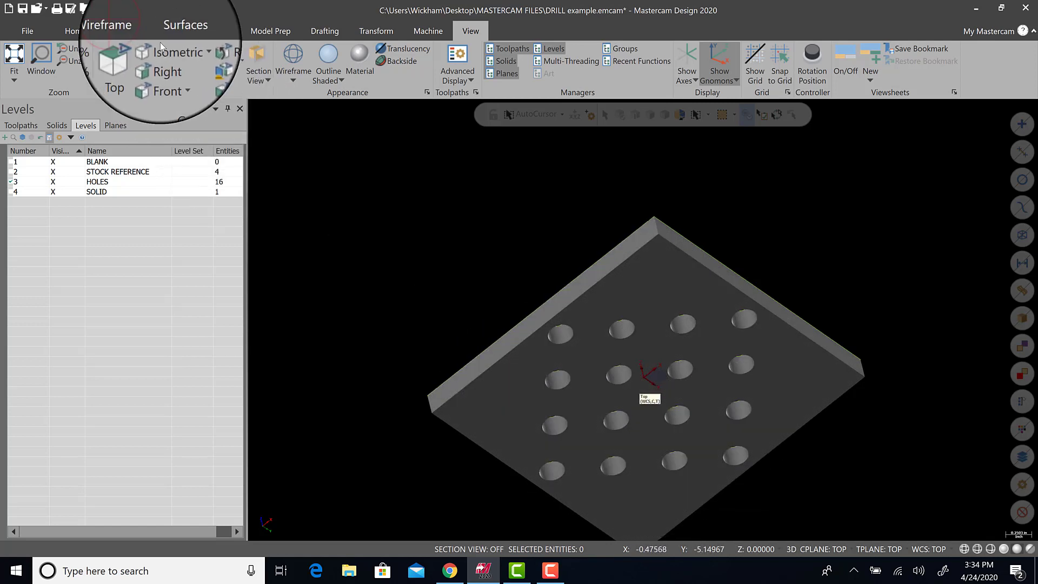
# Create Curve One Edge curves on the 16 hole edges, giving HOLES 32 entities.
pyautogui.click(123, 31)
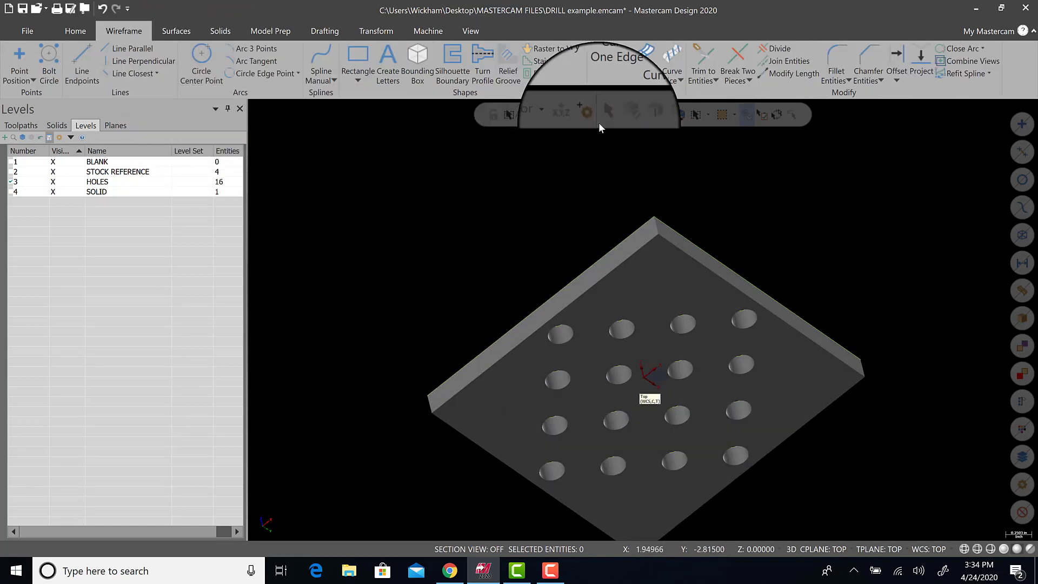
pyautogui.click(609, 62)
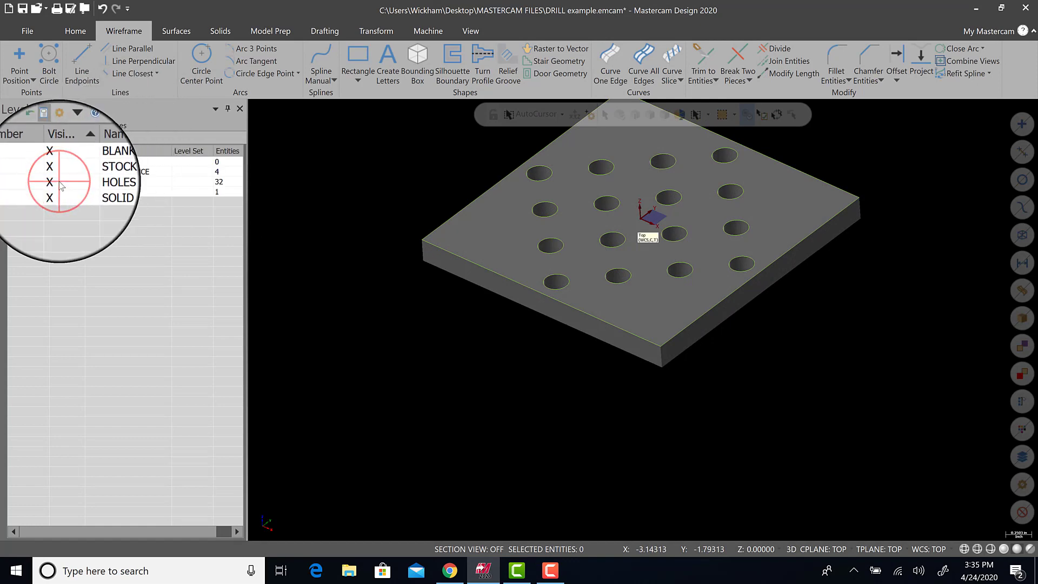
pyautogui.rightClick(116, 191)
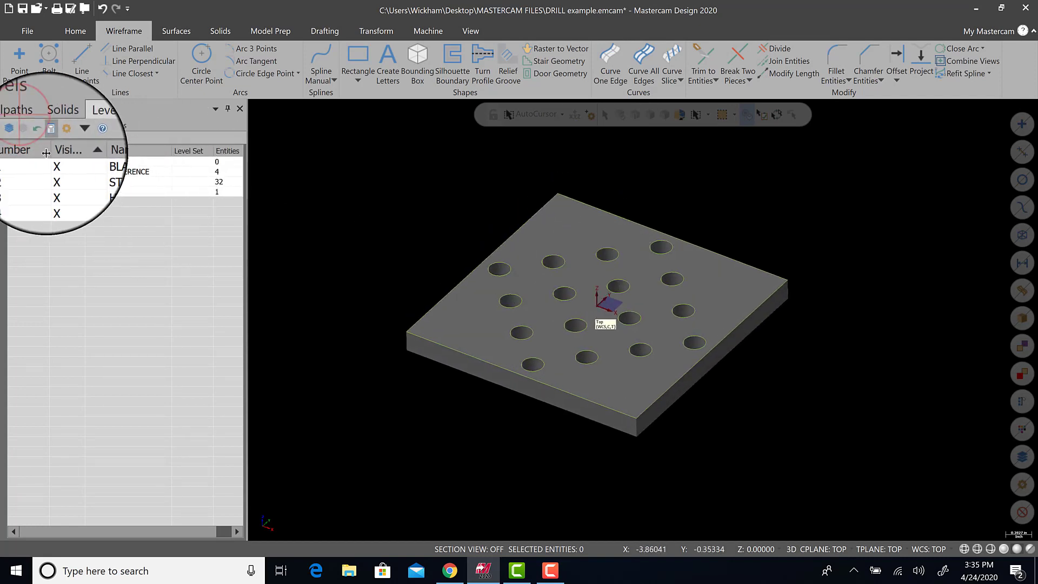
# Show the Toolpaths manager and bring up the Machine Type choices for a mill.
pyautogui.click(21, 125)
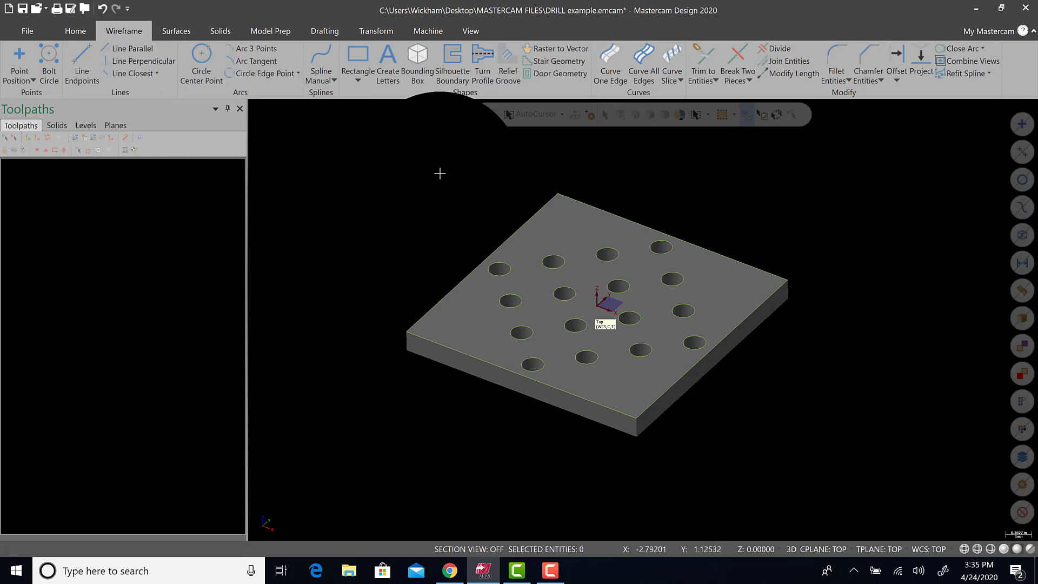
pyautogui.moveTo(448, 156)
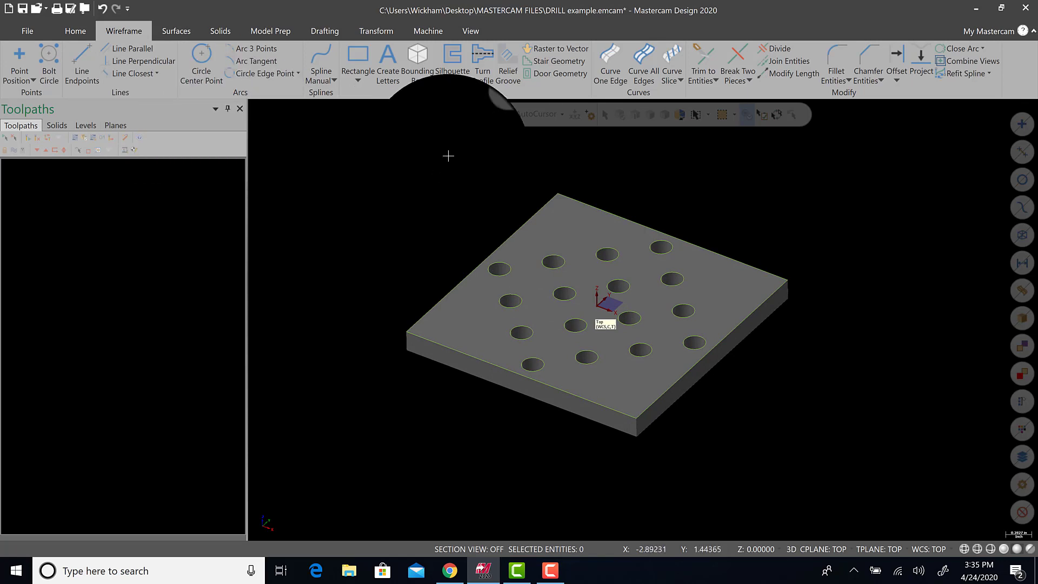
pyautogui.click(428, 30)
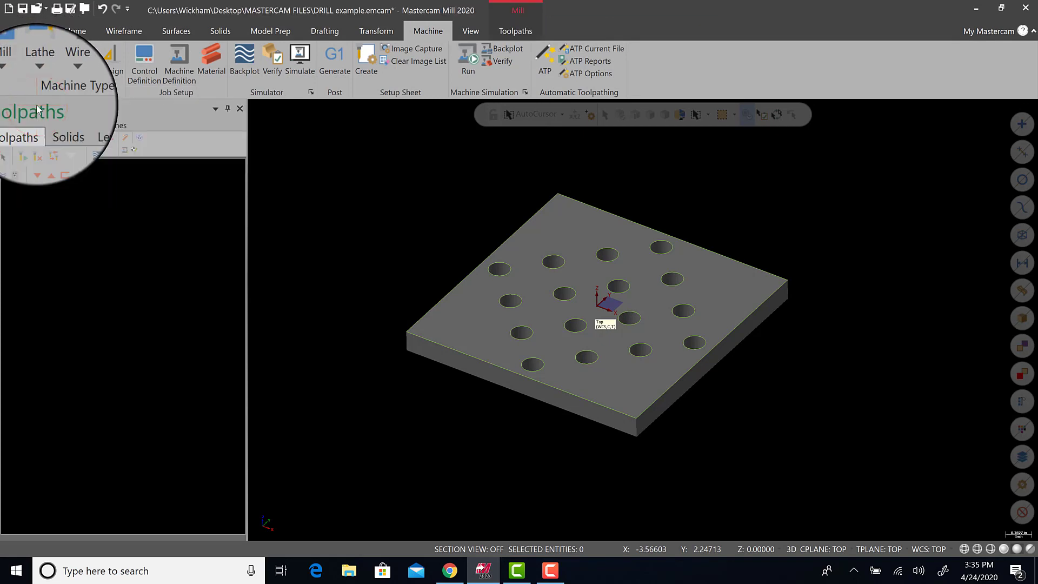
# With the default mill chosen, define displayed rectangular stock from All Solids, 3.0 × 3.0 × 0.25.
pyautogui.click(514, 30)
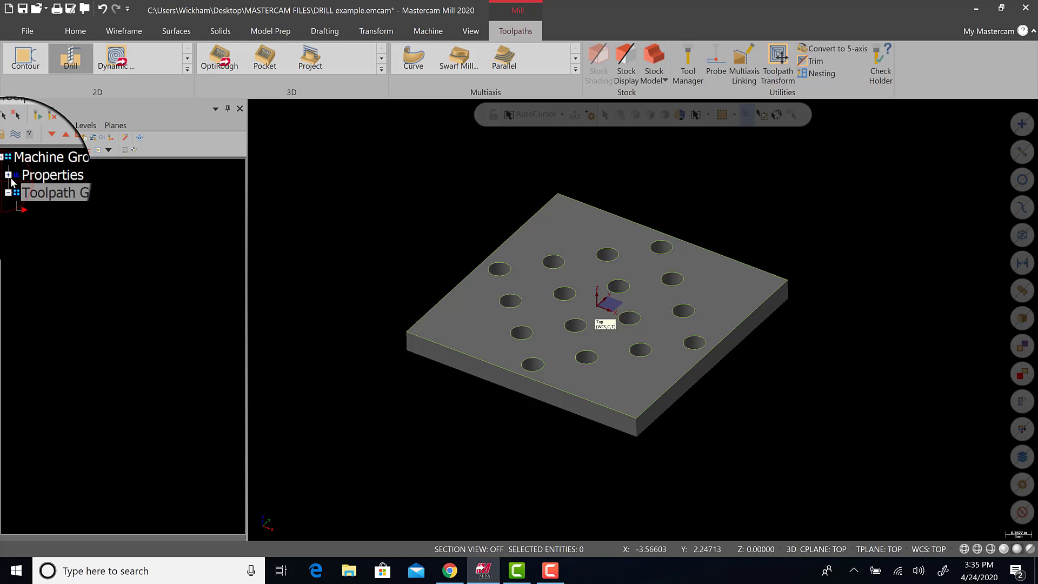
pyautogui.click(6, 174)
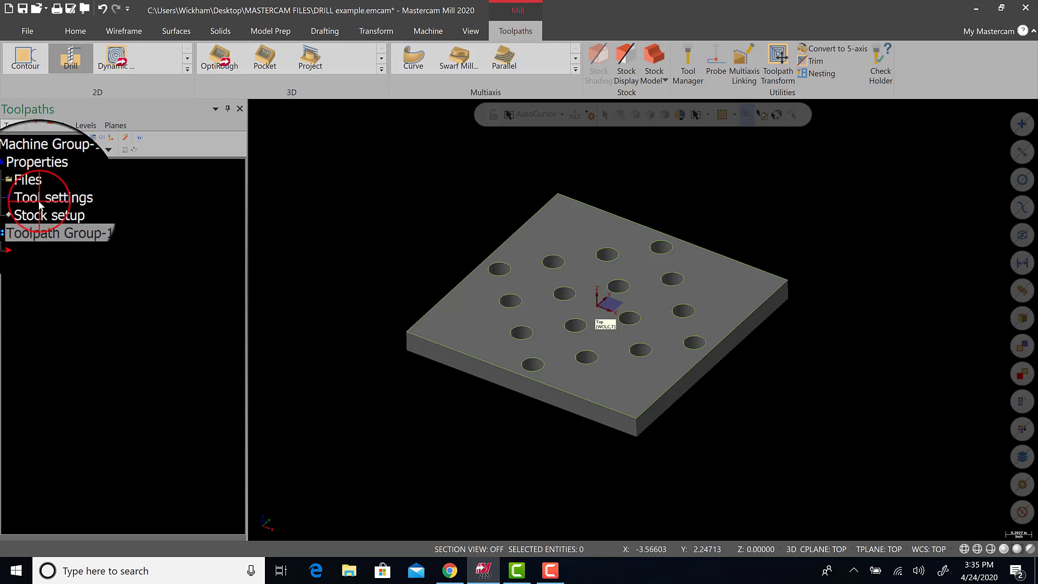
pyautogui.click(54, 197)
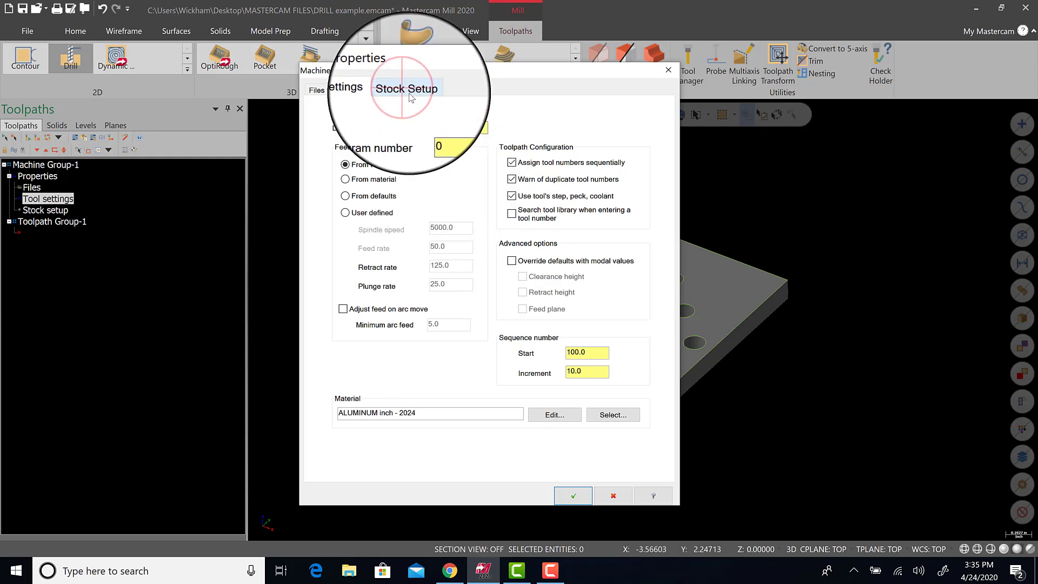
pyautogui.click(408, 89)
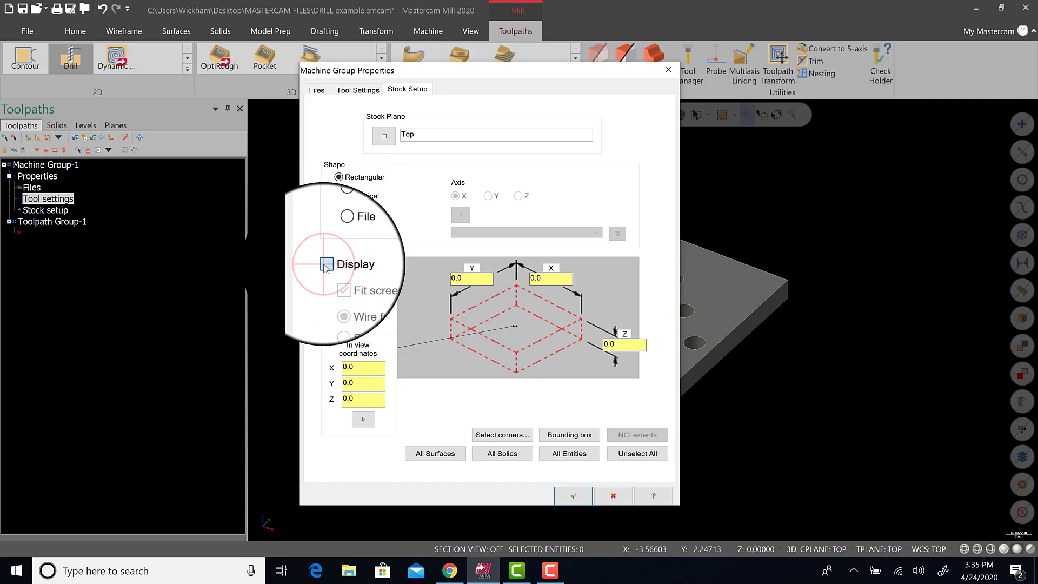
pyautogui.click(325, 264)
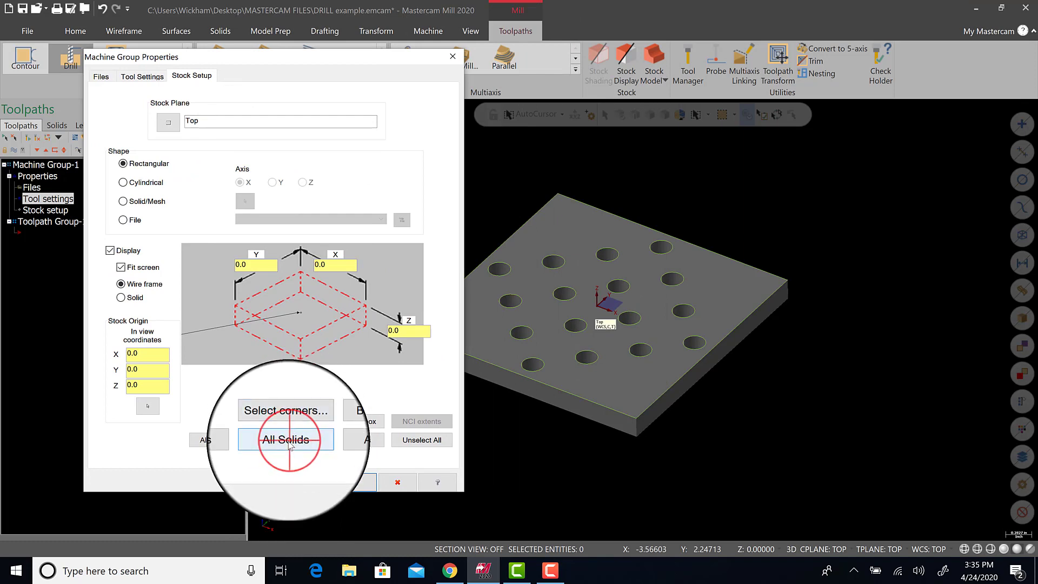
pyautogui.click(285, 440)
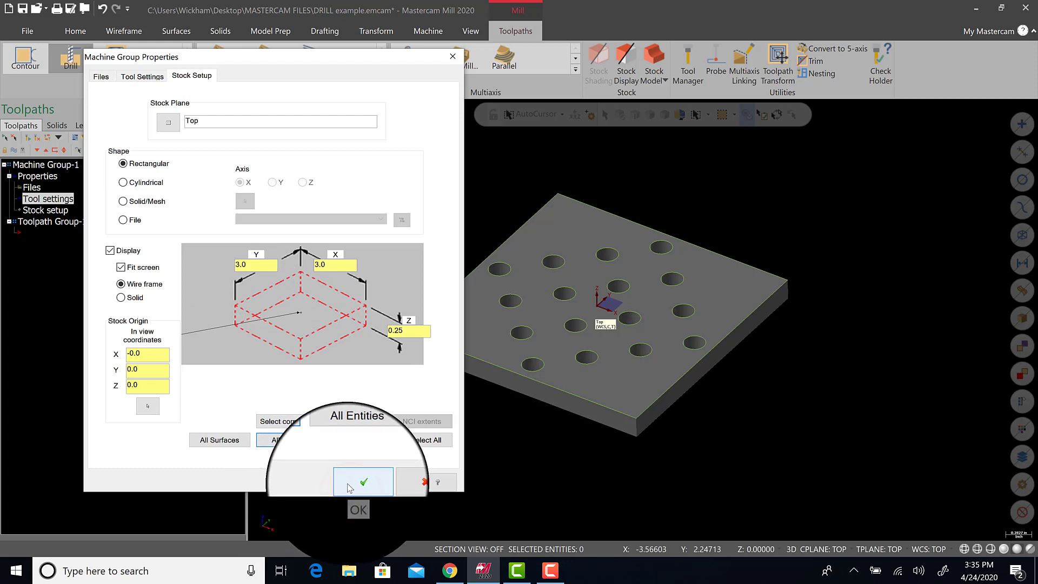
pyautogui.click(363, 481)
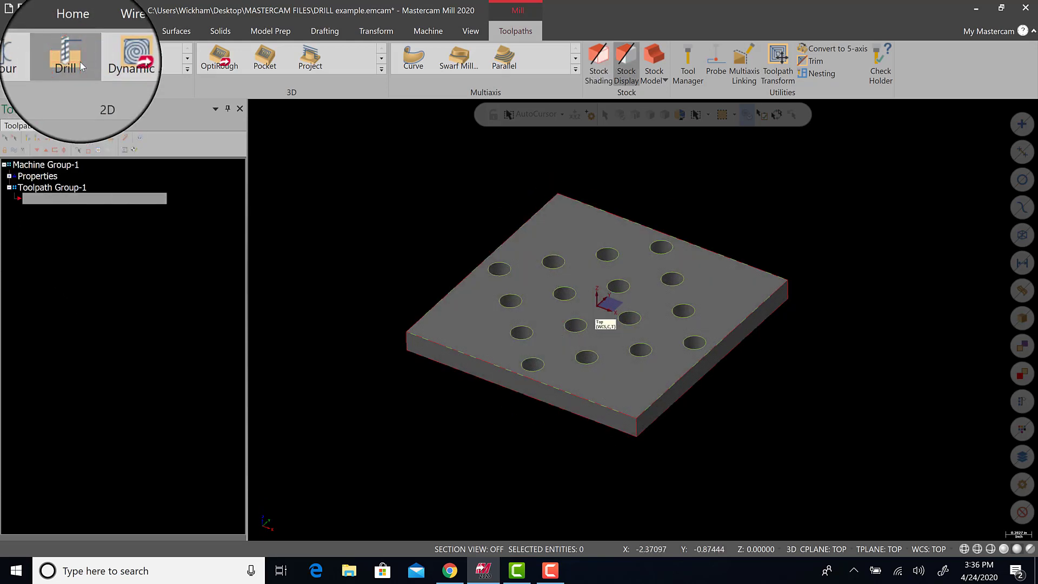
# Start a Drill toolpath on the 16 hole arcs with reversed hole order and accept.
pyautogui.click(65, 57)
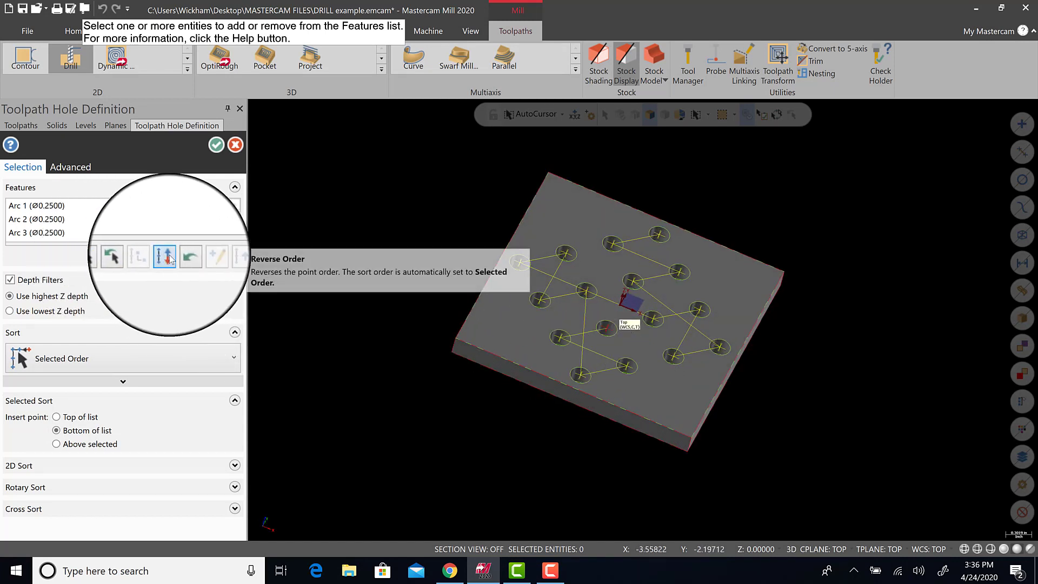
pyautogui.click(163, 258)
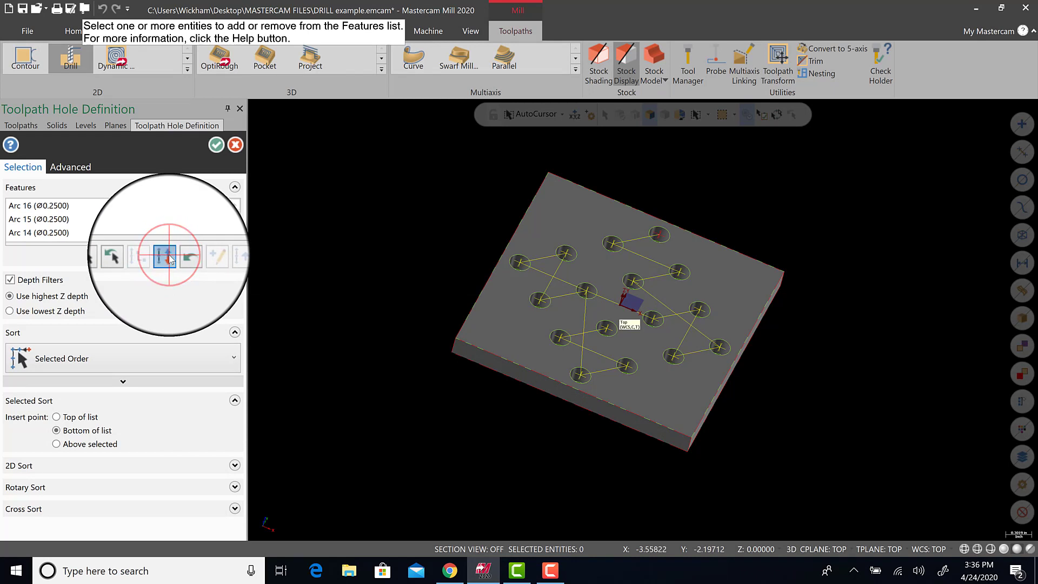
pyautogui.click(184, 257)
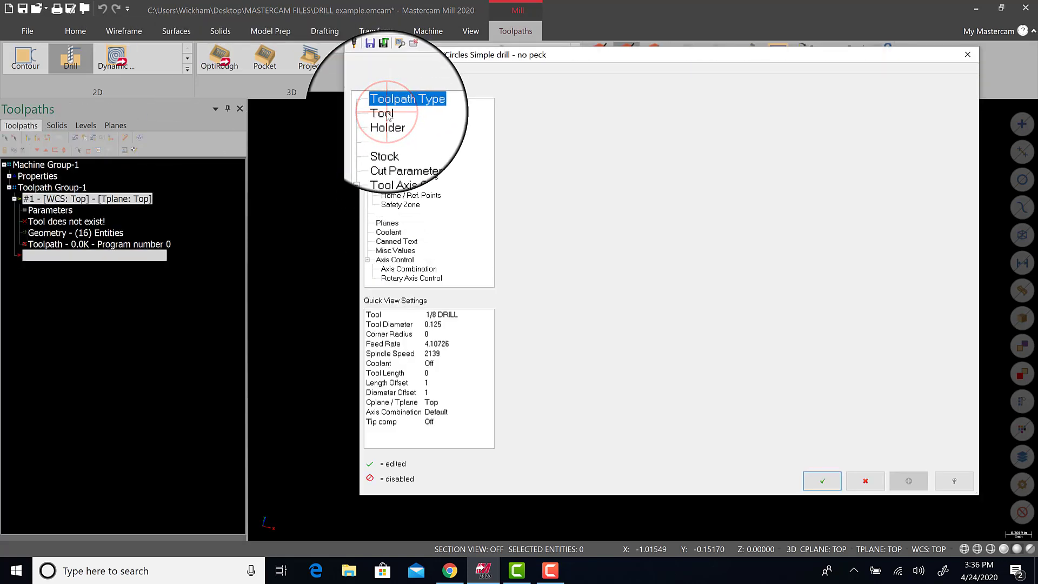
# Assign a 1/8 drill from the Mill_Inch library to the drill operation.
pyautogui.click(381, 113)
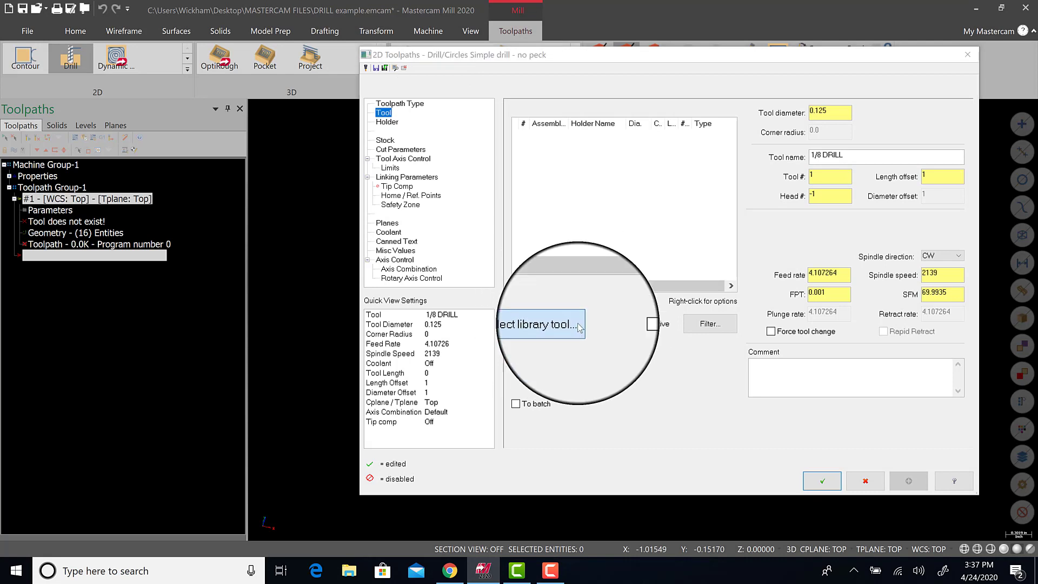
pyautogui.click(537, 323)
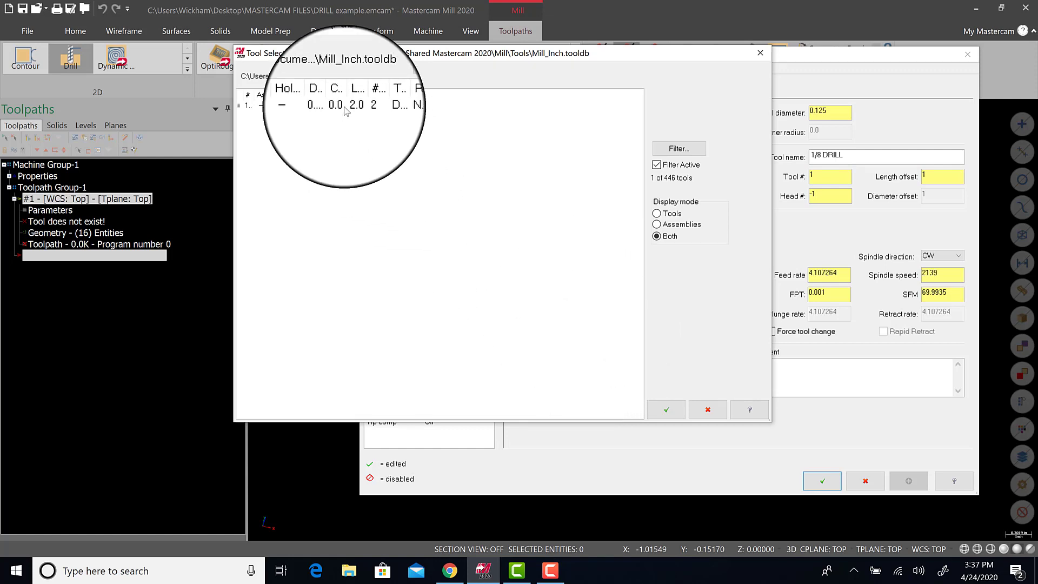
pyautogui.click(344, 105)
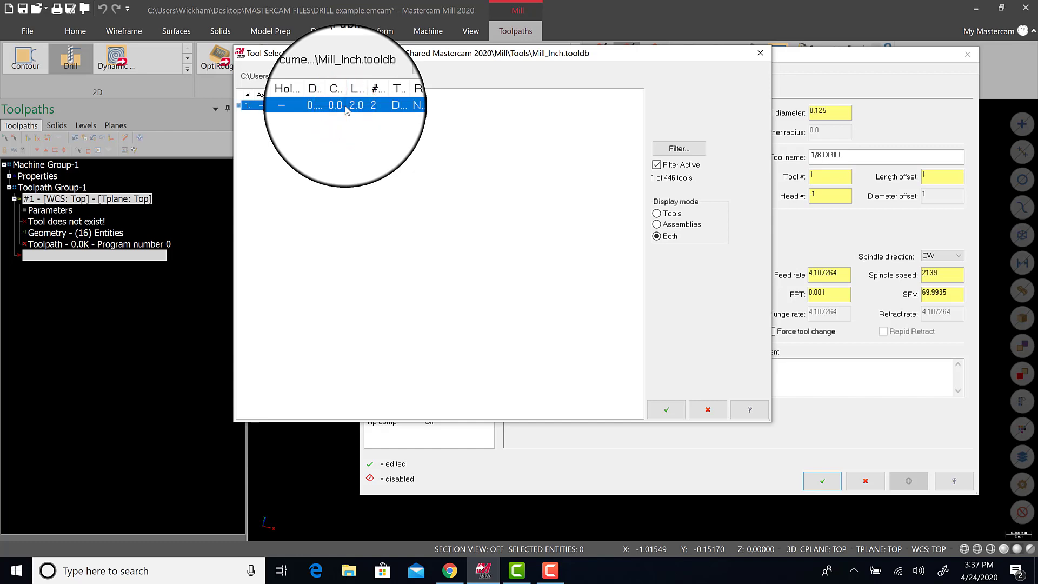
pyautogui.click(665, 409)
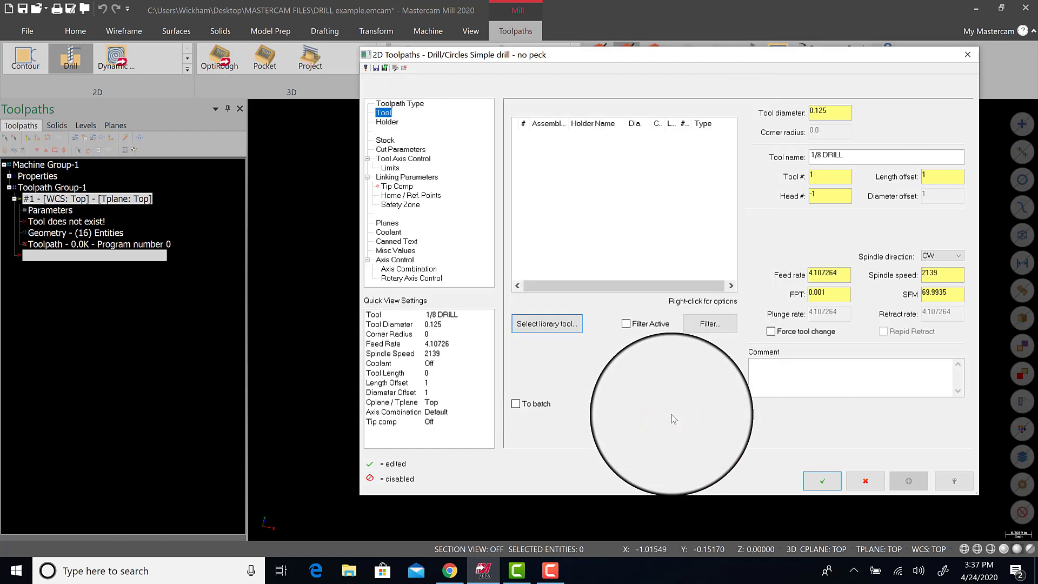
pyautogui.click(405, 176)
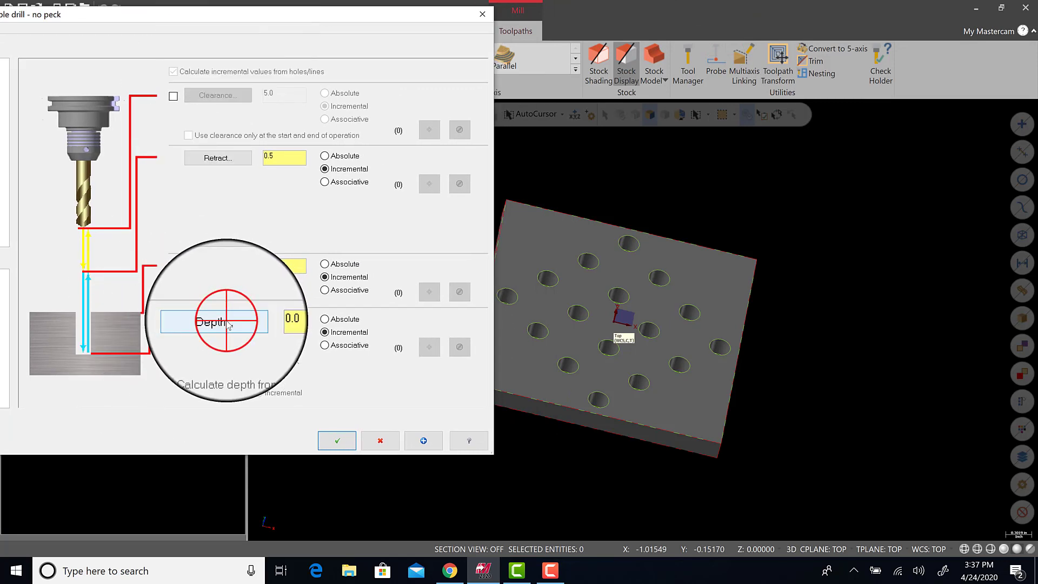
# Set the drilling depth by picking a point on the block.
pyautogui.click(336, 440)
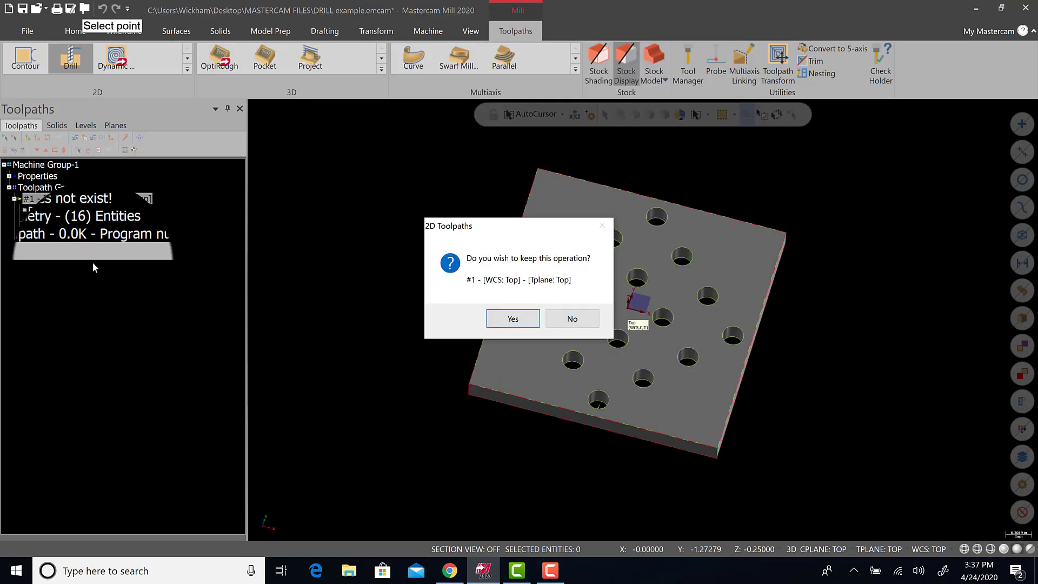
# Keep drill operation #1, then delete it from Toolpath Group-1 and confirm.
pyautogui.click(511, 318)
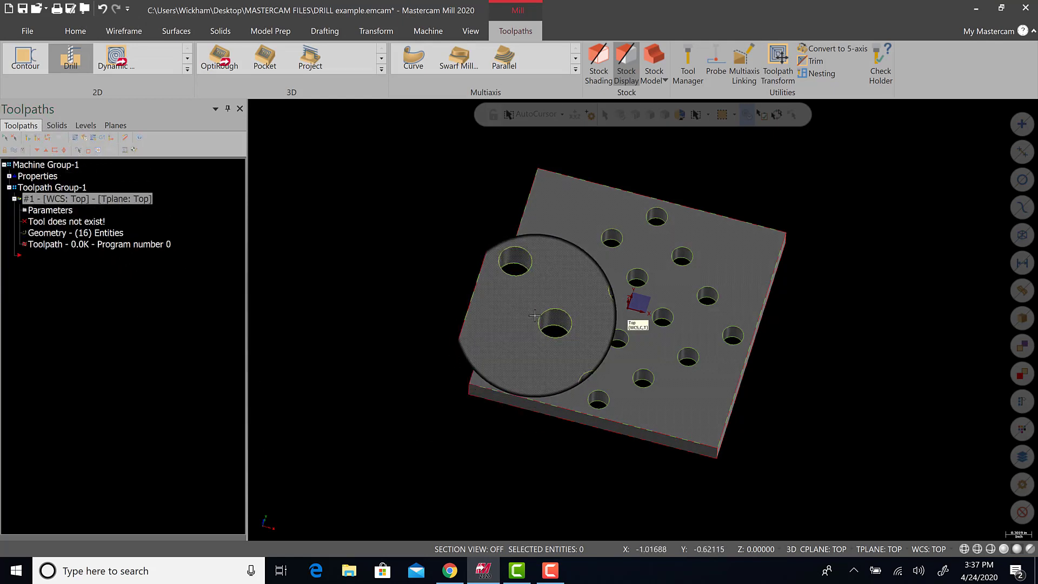
pyautogui.rightClick(87, 198)
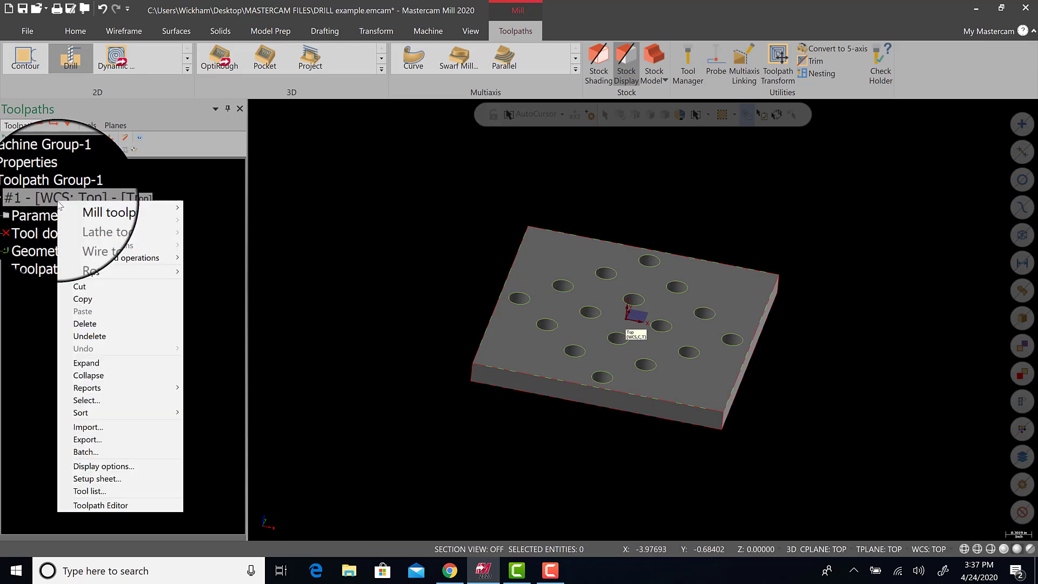
pyautogui.click(84, 323)
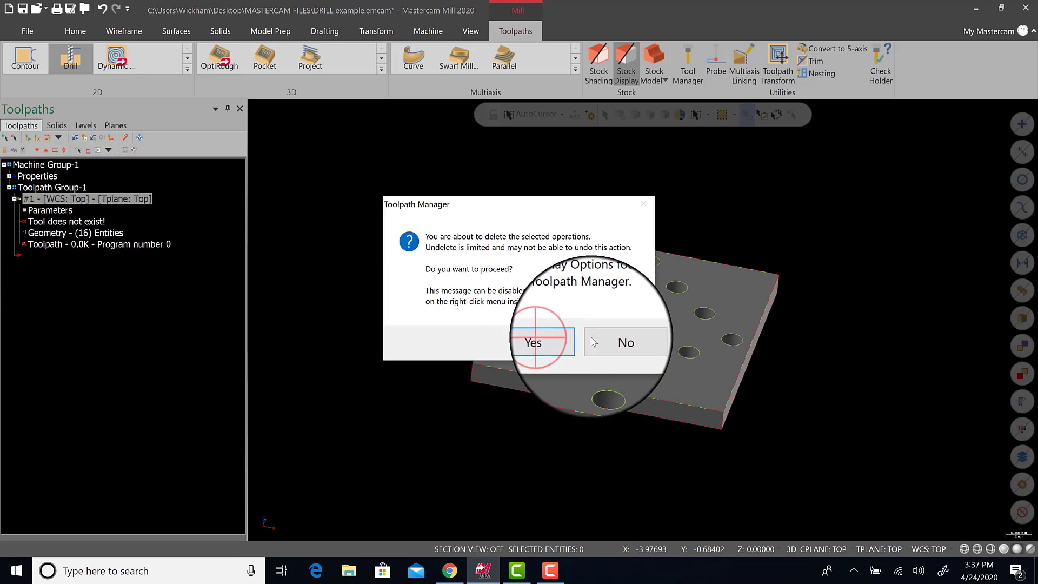
pyautogui.click(532, 343)
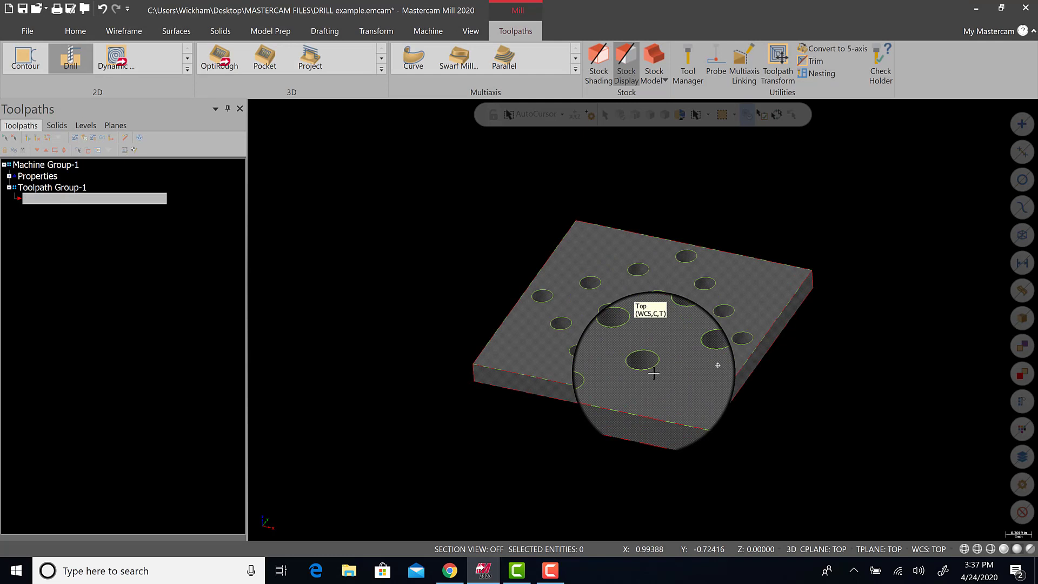